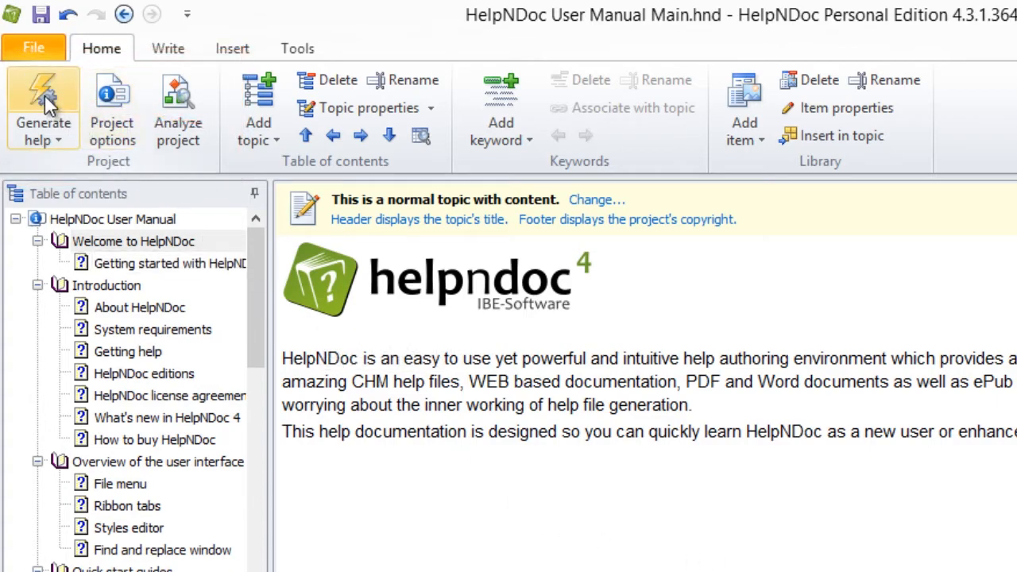
# Open the Generate documentation dialog listing the CHM, HTML, PDF and Word builds
pyautogui.click(43, 107)
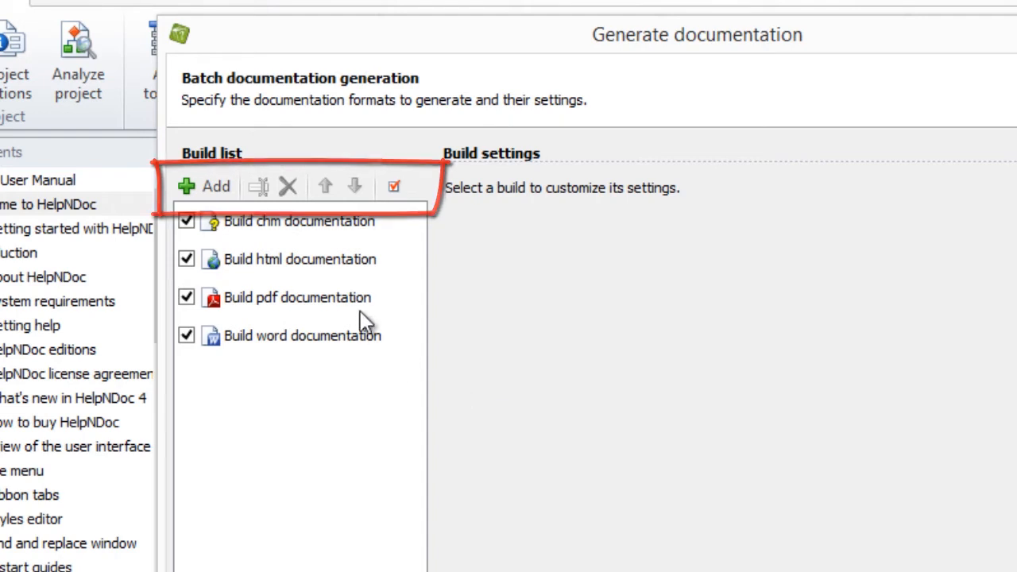
# Add an EPub documentation build alongside the existing four builds
pyautogui.click(204, 186)
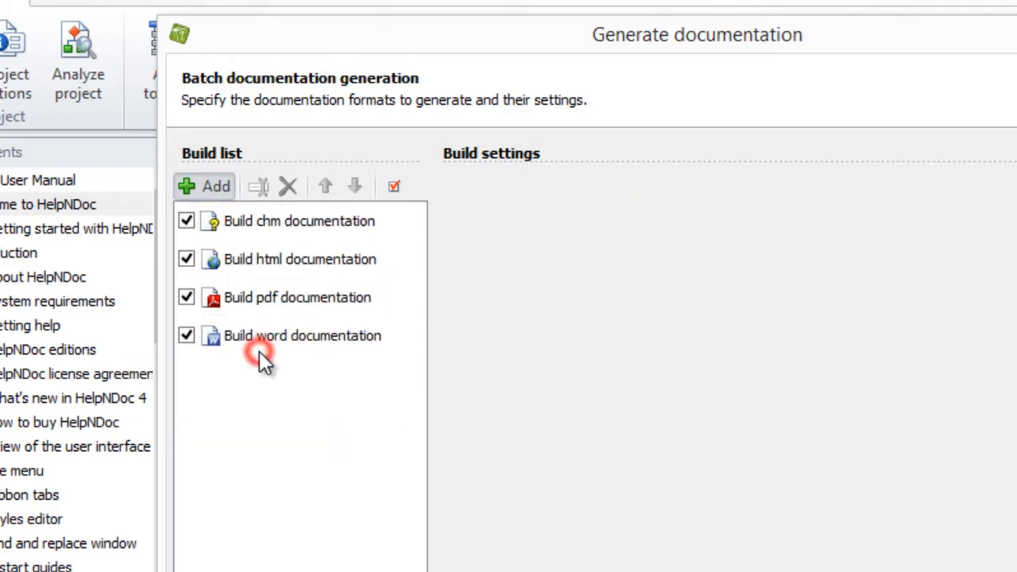
pyautogui.click(204, 186)
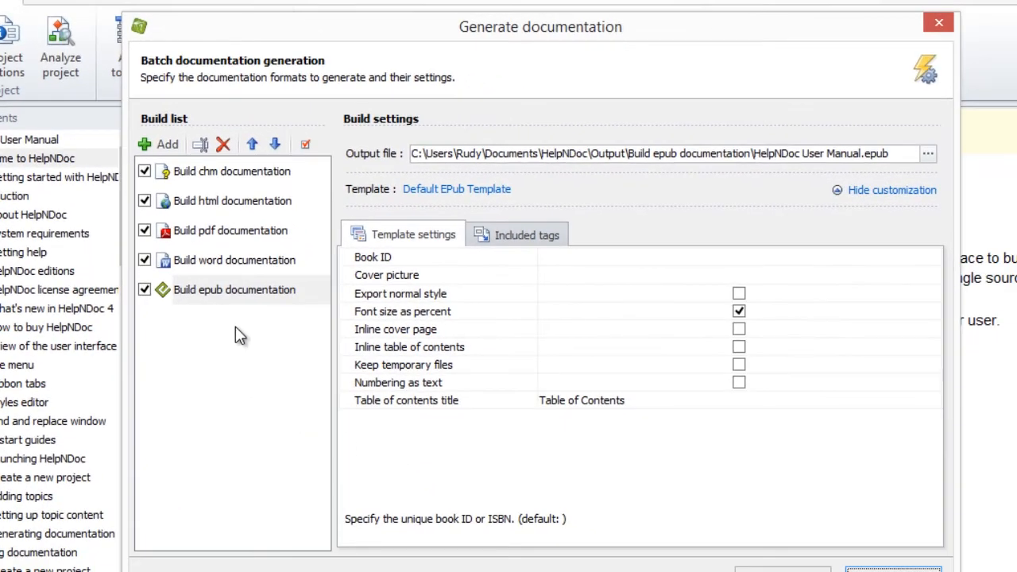
# Add a Kindle Mobi build and then a second PDF build to the list
pyautogui.rightClick(234, 289)
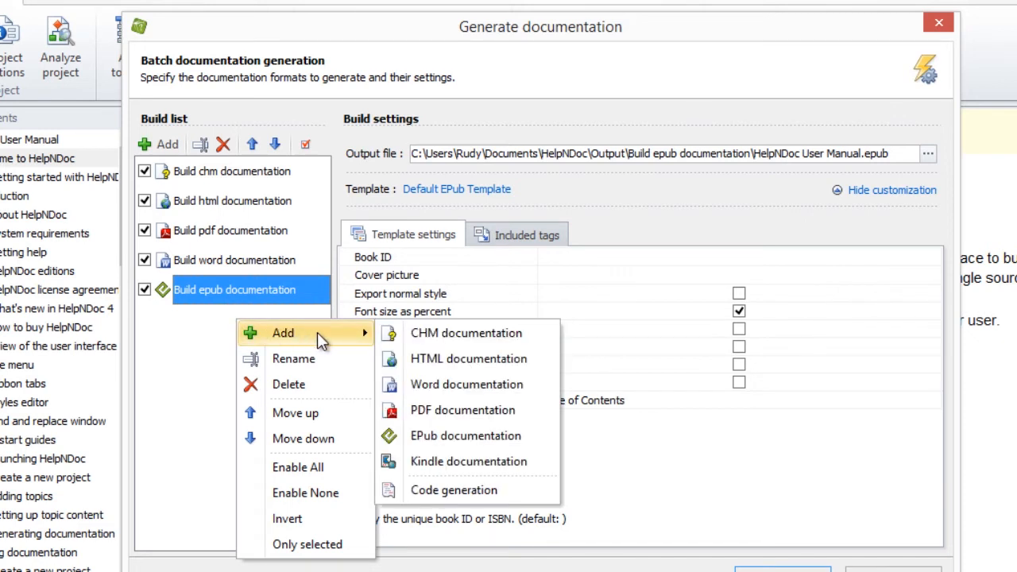
pyautogui.click(467, 460)
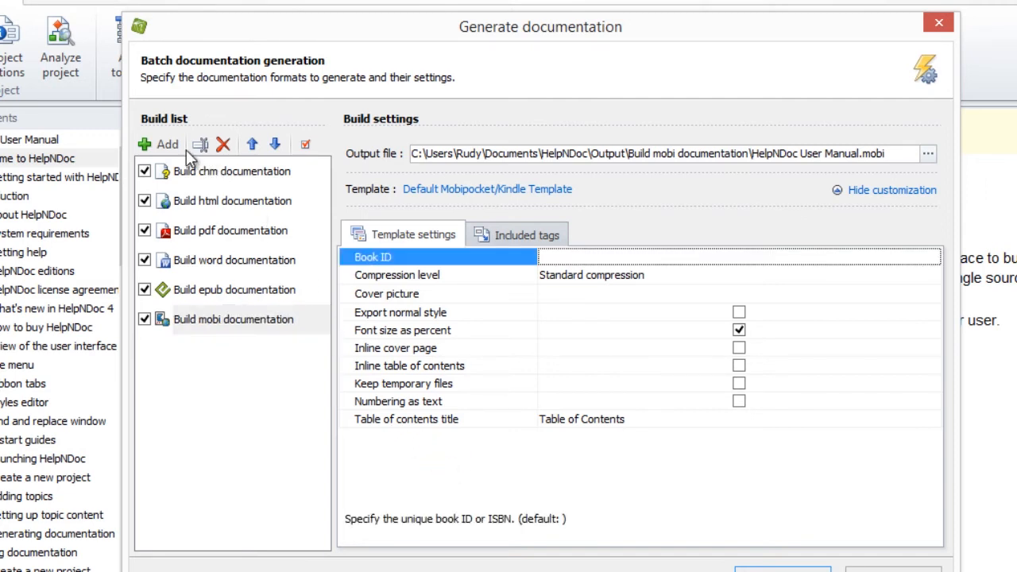
pyautogui.click(159, 144)
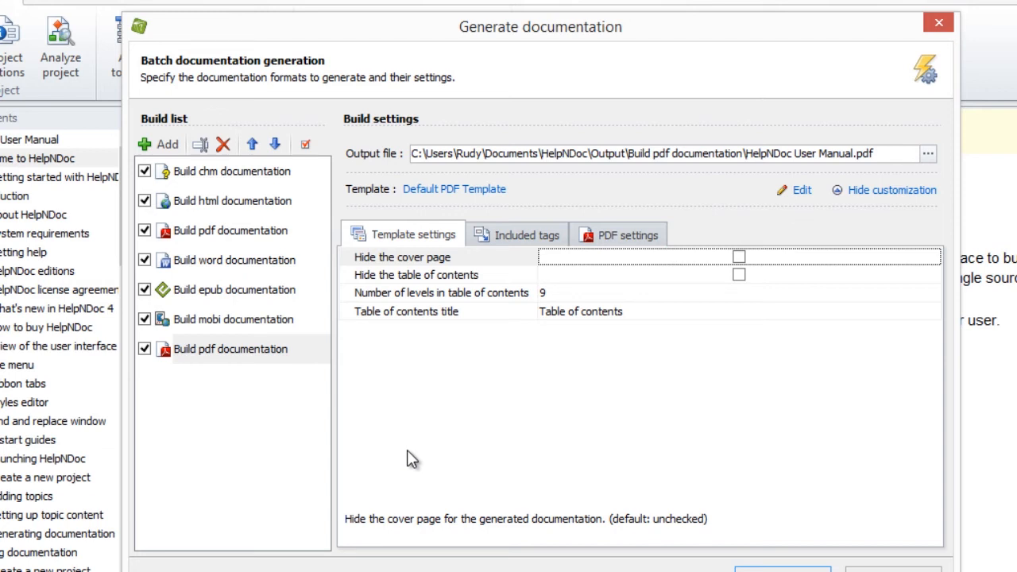
pyautogui.moveTo(368, 451)
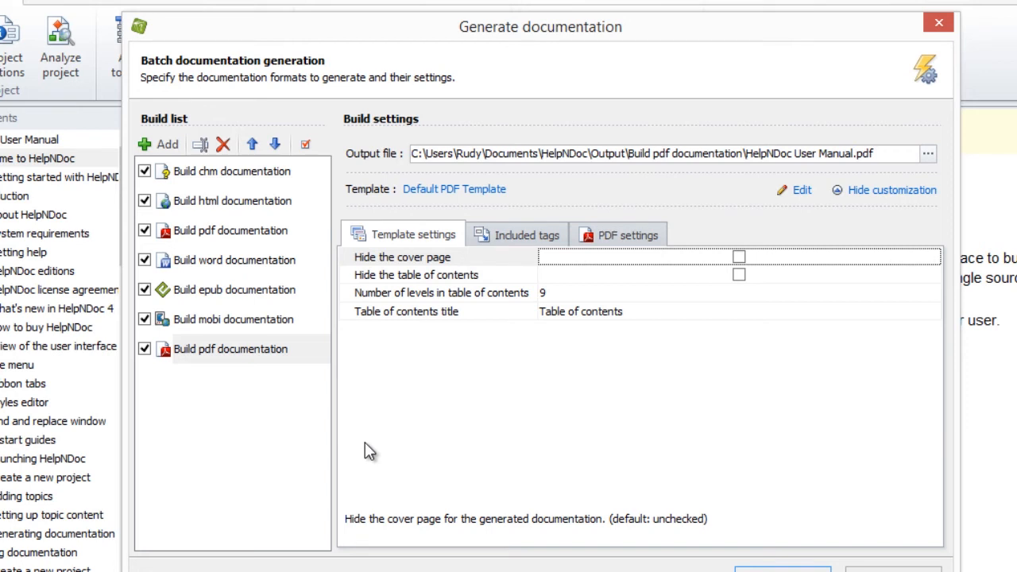
pyautogui.moveTo(277, 429)
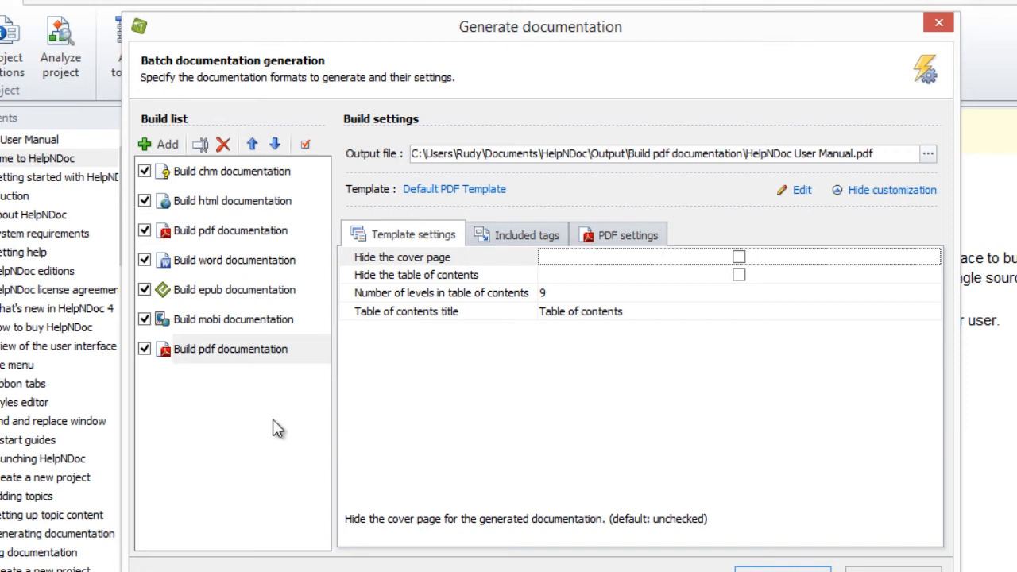
pyautogui.click(230, 348)
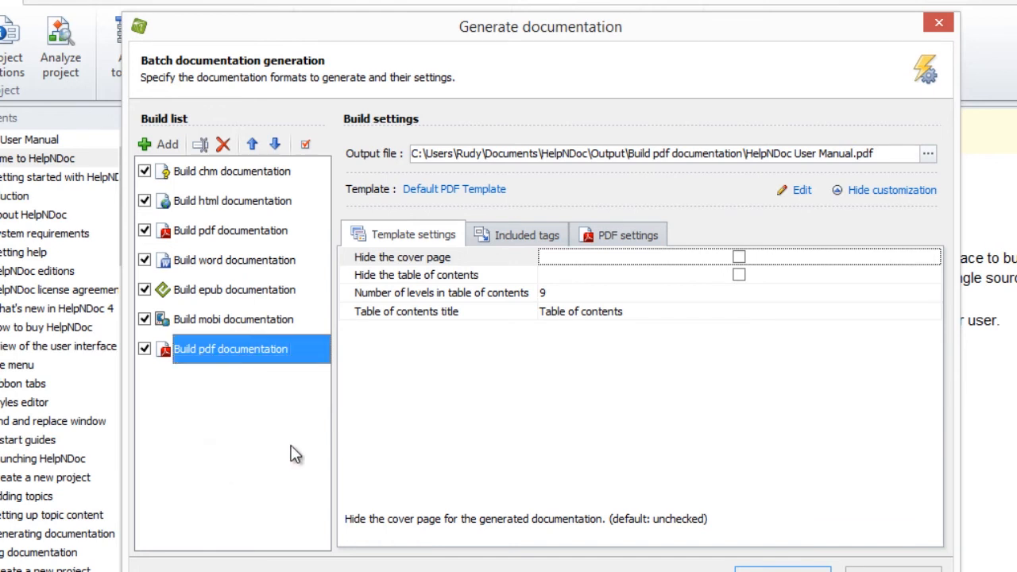
pyautogui.click(627, 234)
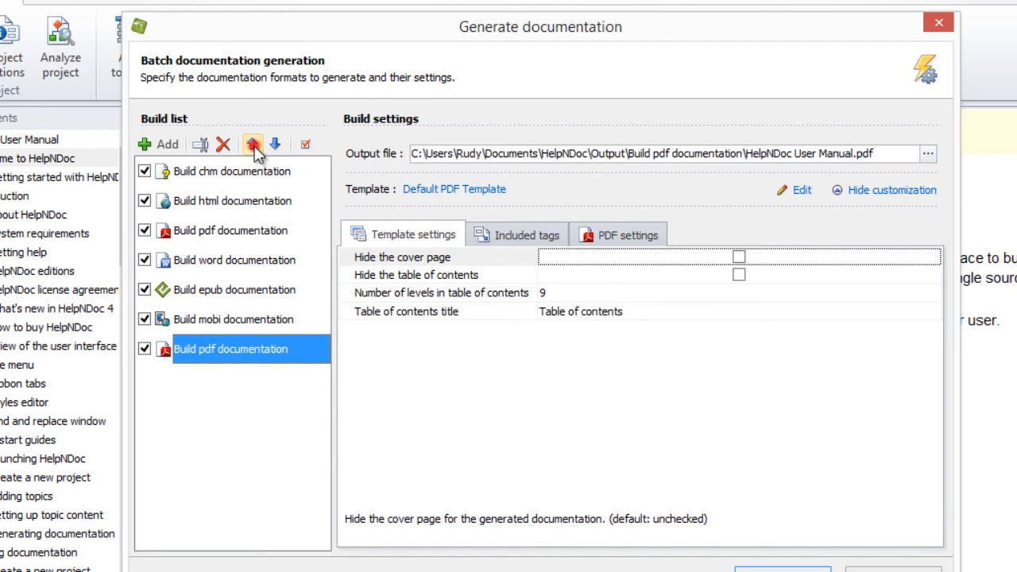
pyautogui.click(252, 144)
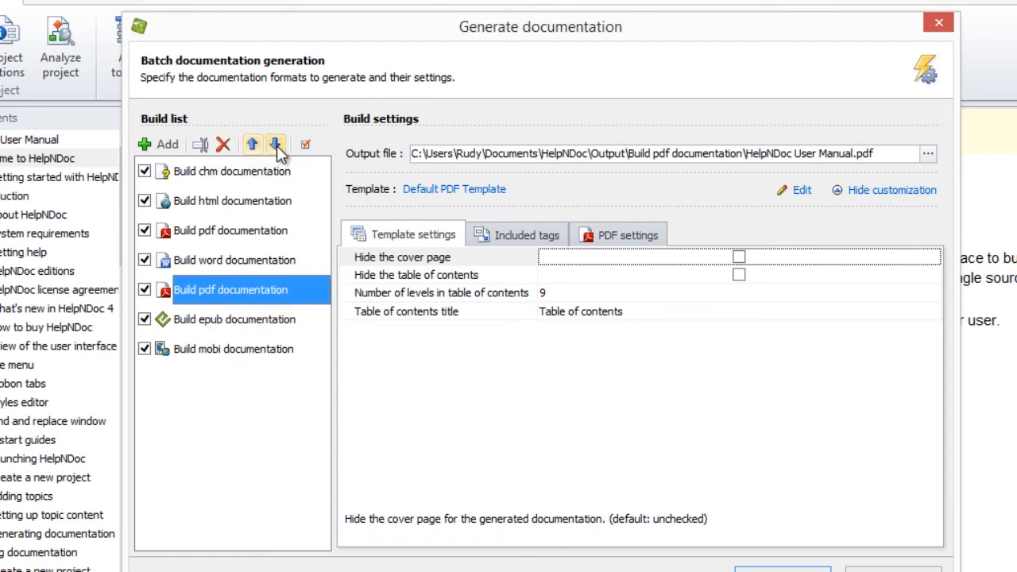
pyautogui.click(275, 144)
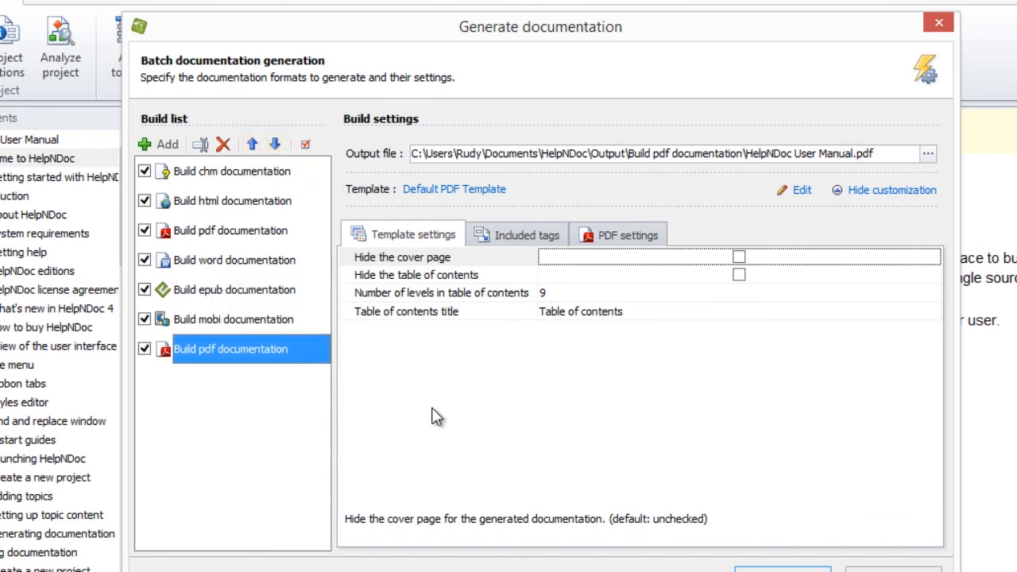